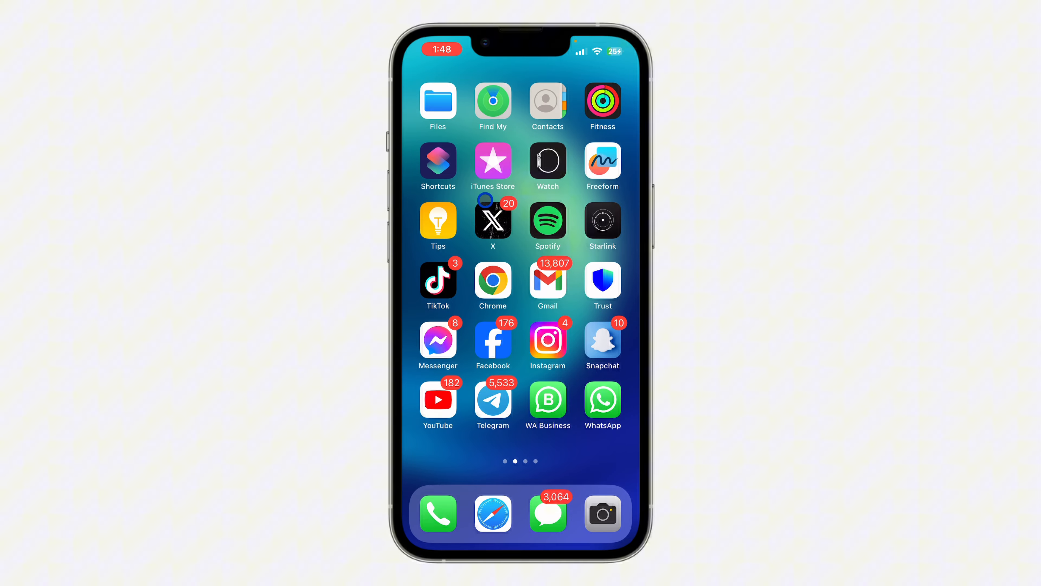
Launch WhatsApp from the Home Screen to reach the chat list.
click(601, 399)
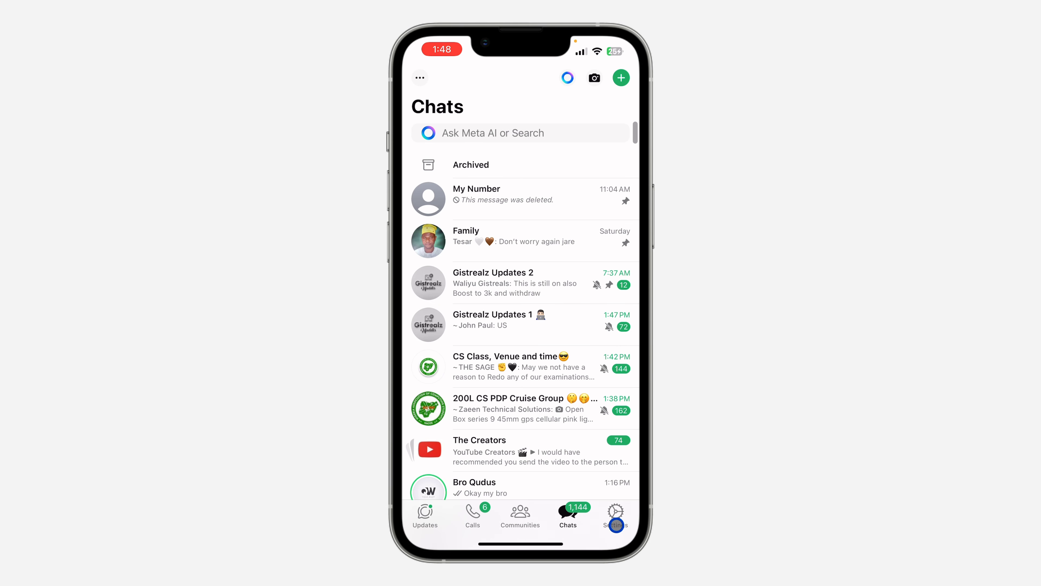
Go to WhatsApp Settings and enter the Account options.
click(615, 514)
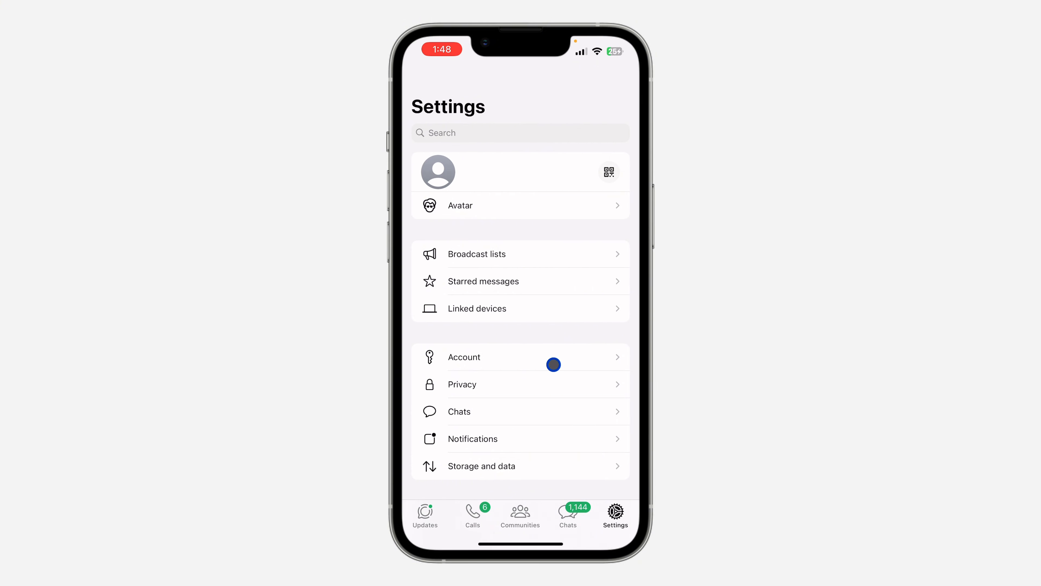
click(464, 357)
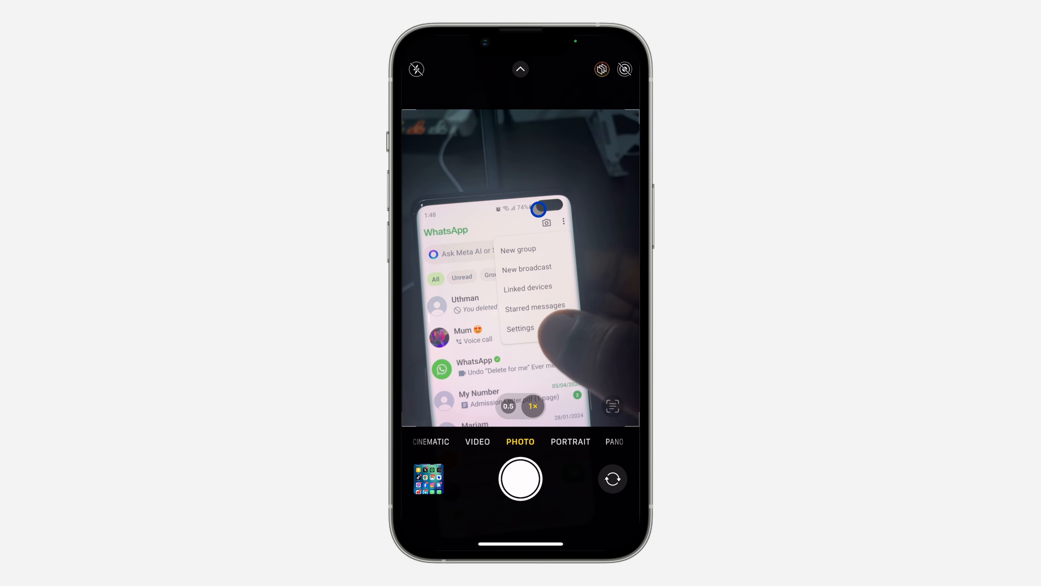
Focus the camera on the second phone's WhatsApp menu and account page.
click(521, 328)
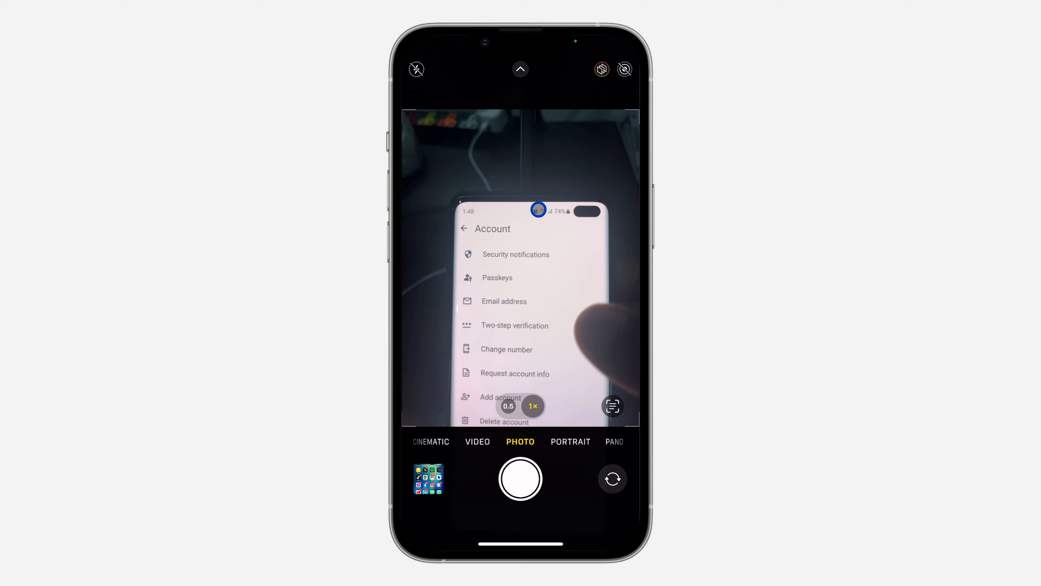
click(497, 277)
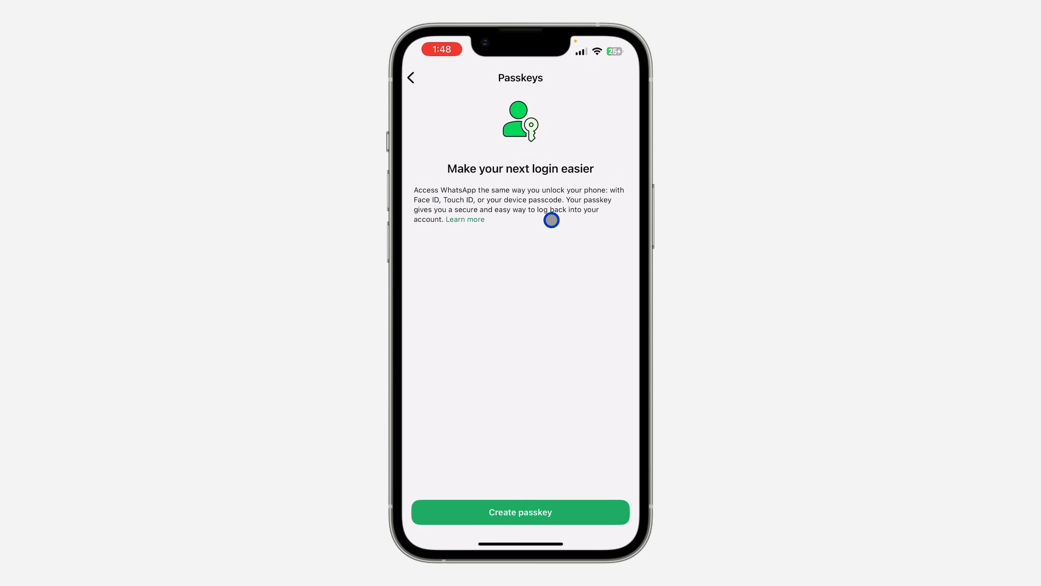
mouse_move(536, 237)
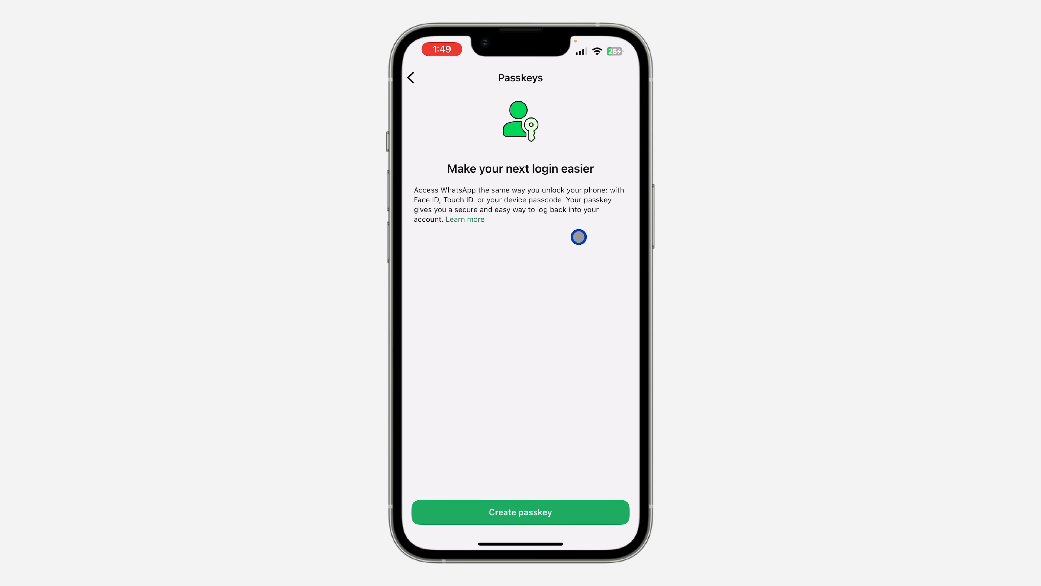
Create a new passkey and continue on the Face ID Sign In sheet to save it.
click(520, 512)
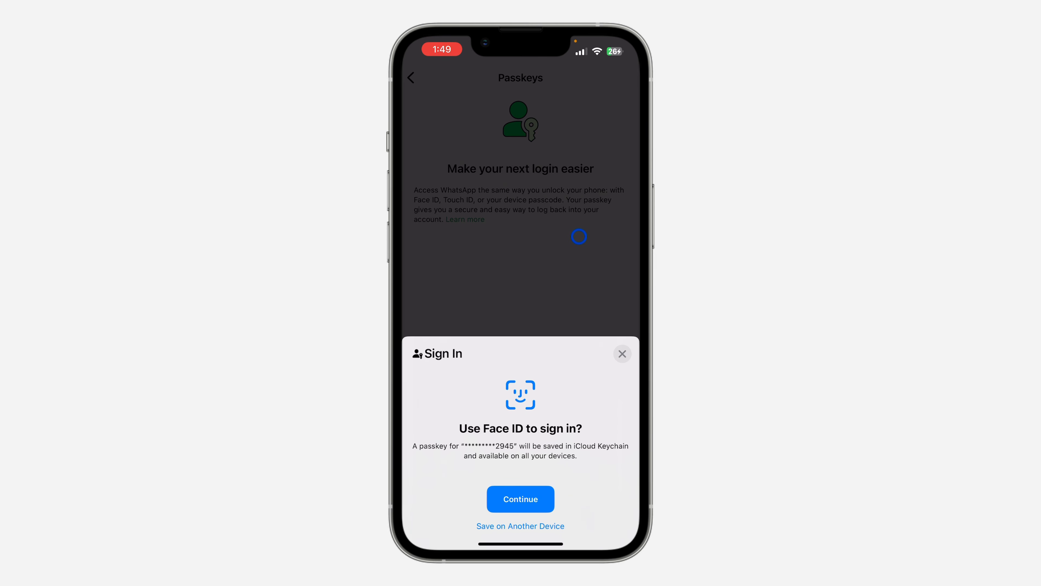
click(520, 499)
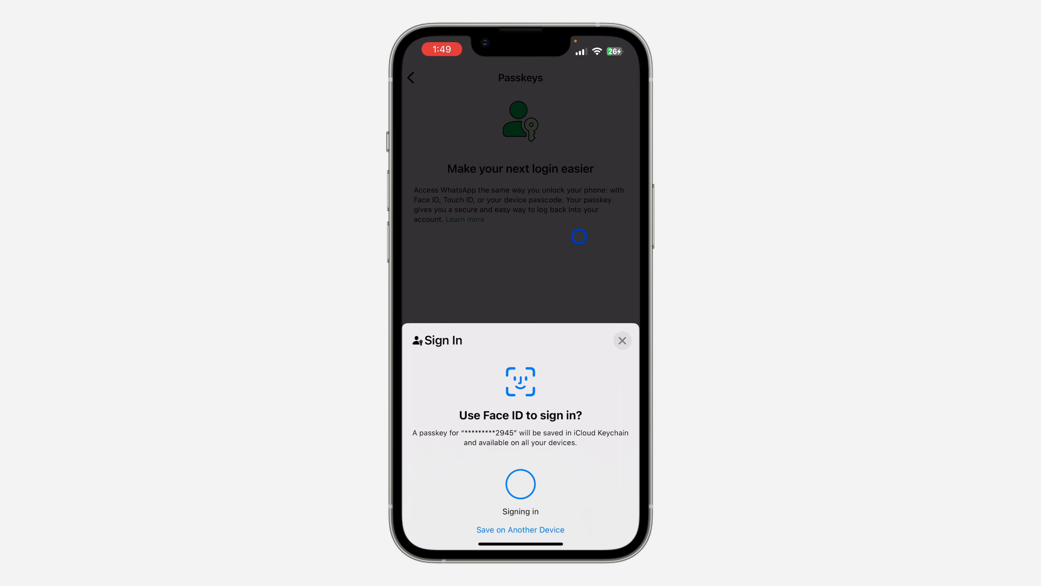